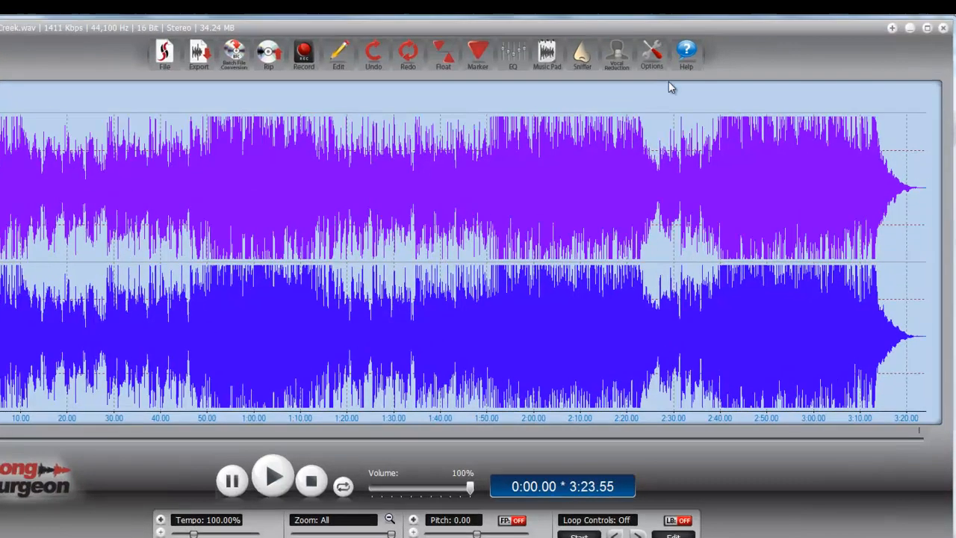
- Open Song Surgeon's Help menu with its license options
click(686, 56)
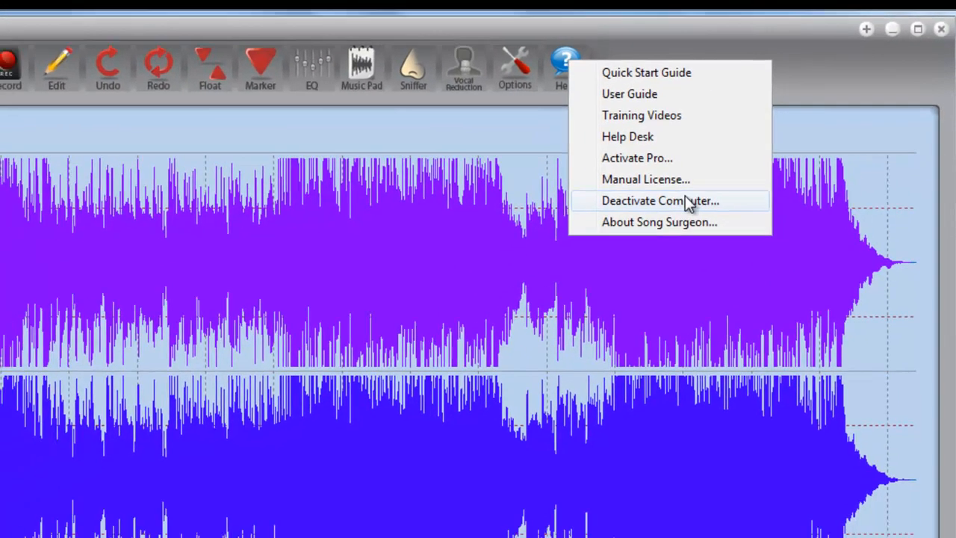
- Choose Deactivate Computer to bring up the delete-license confirmation
click(660, 200)
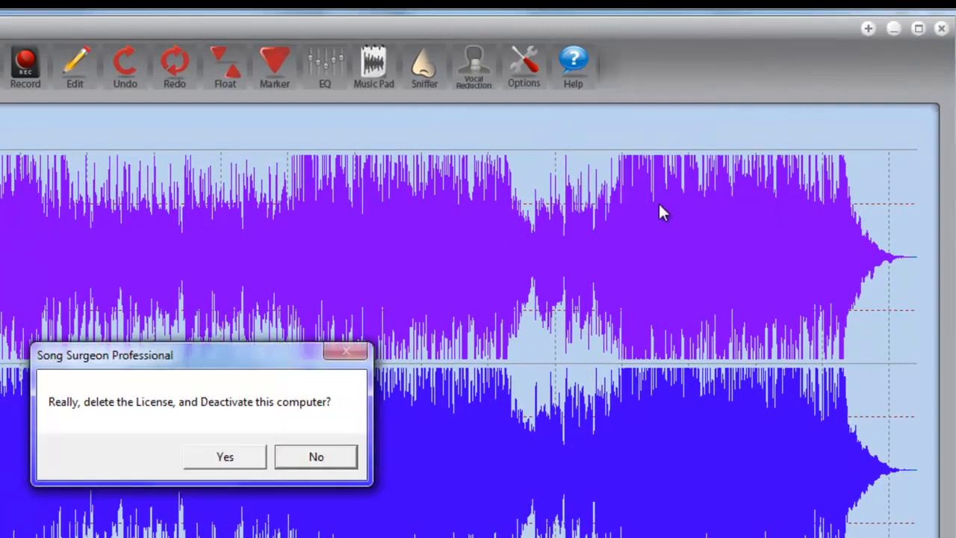
mouse_move(224, 457)
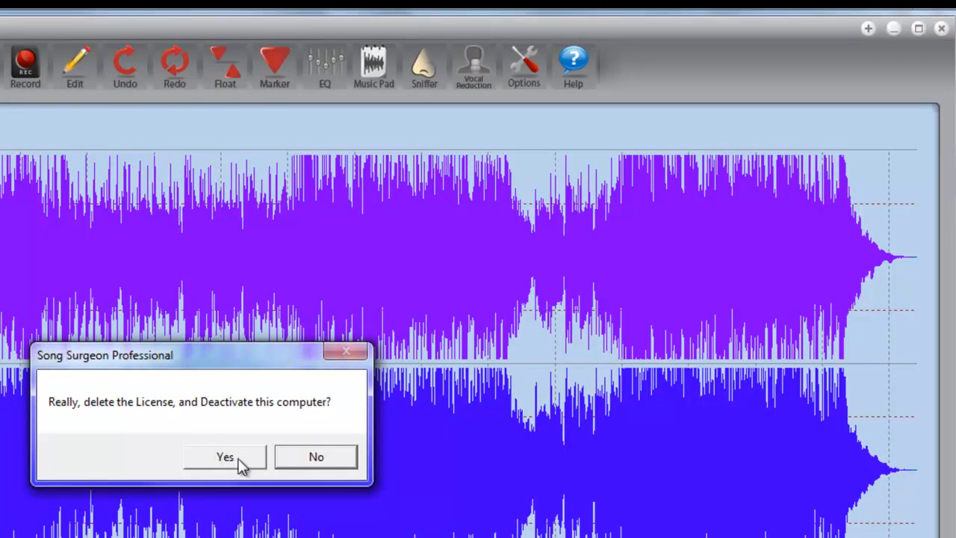
mouse_move(484, 228)
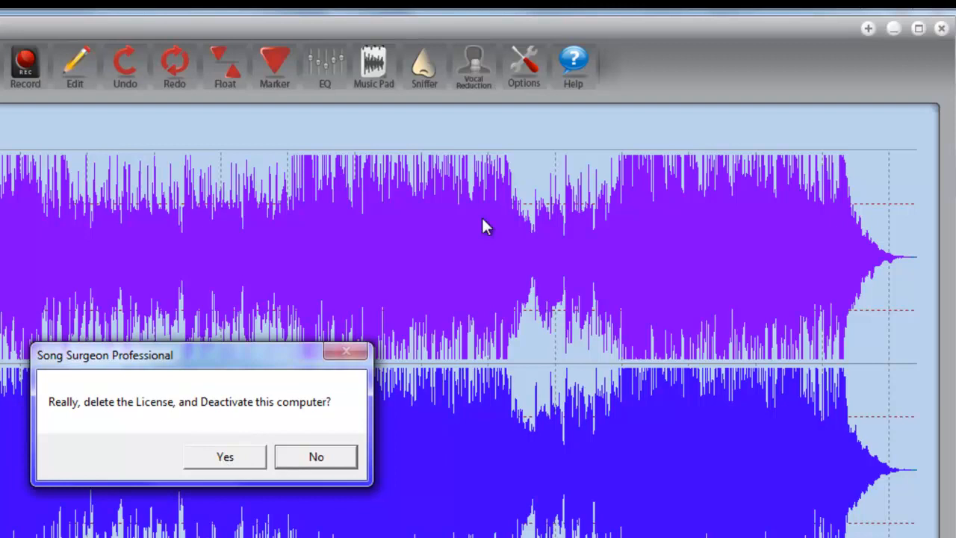
mouse_move(333, 263)
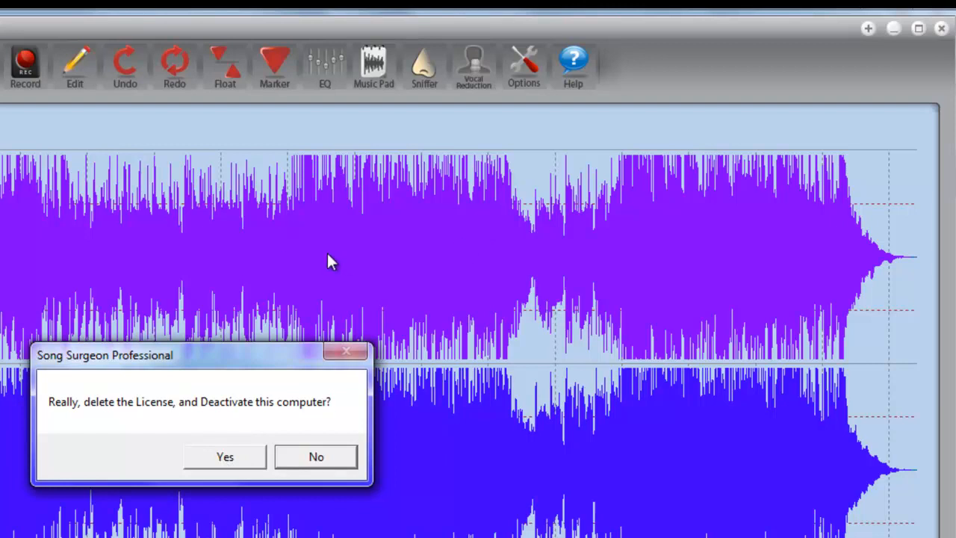
mouse_move(233, 395)
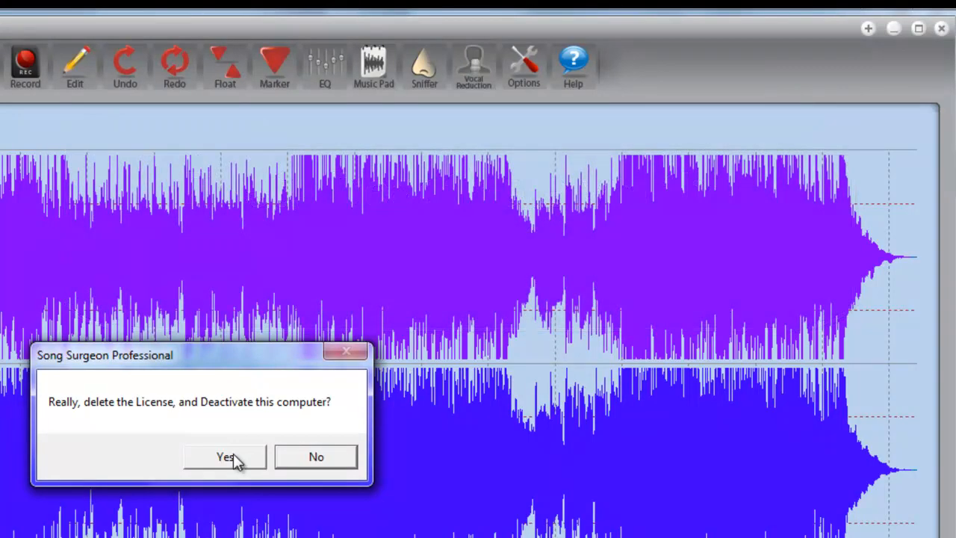
mouse_move(232, 457)
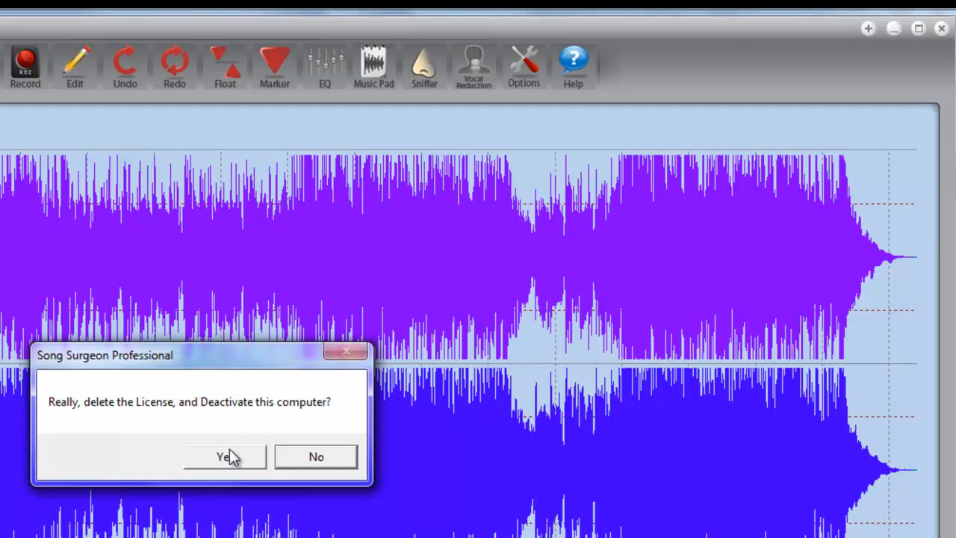
mouse_move(232, 461)
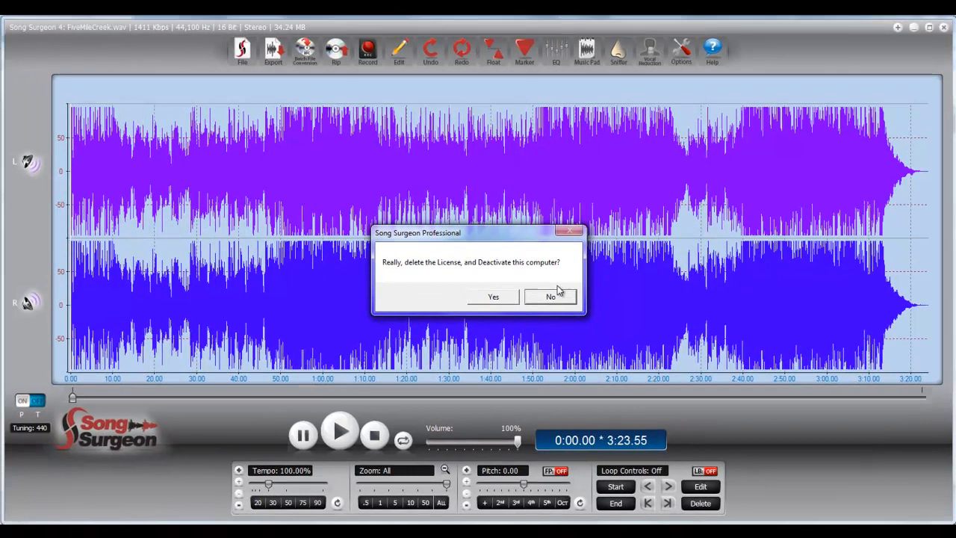
- Check the pre-filled name and email in the My Account form and log in
click(551, 297)
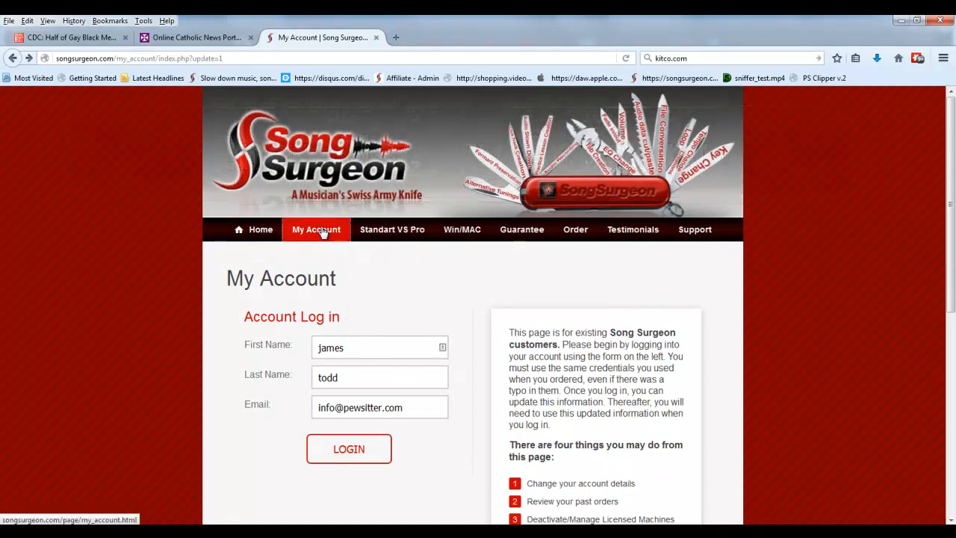
scroll(down, 3)
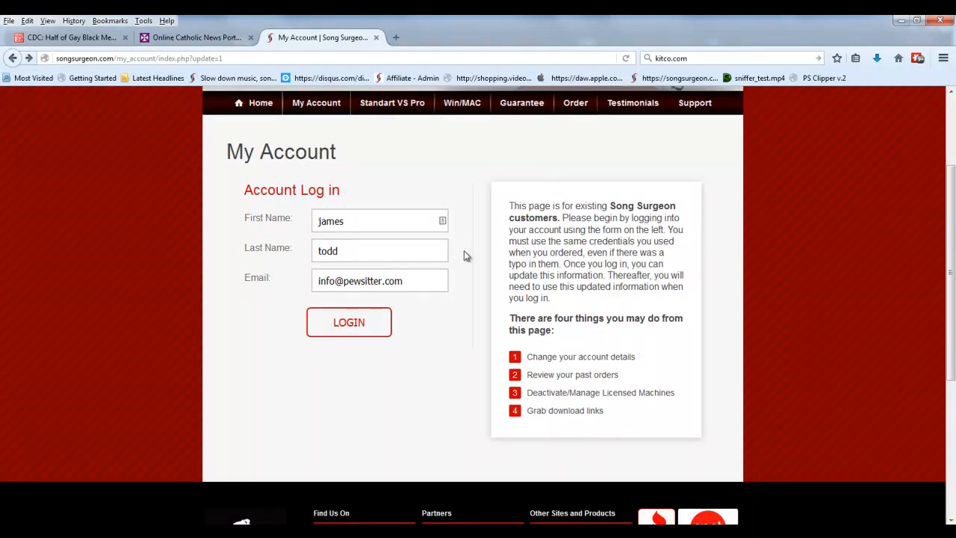
double_click(331, 221)
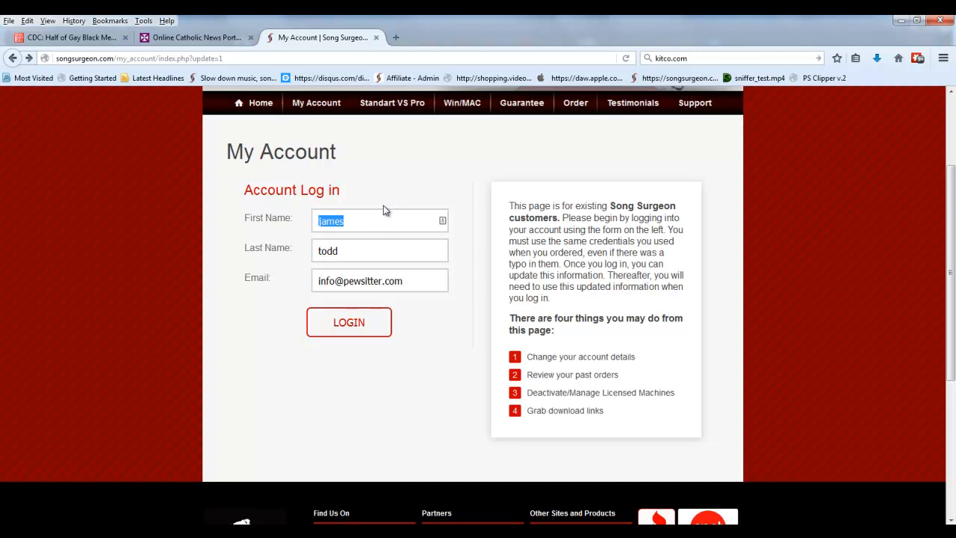
mouse_move(429, 189)
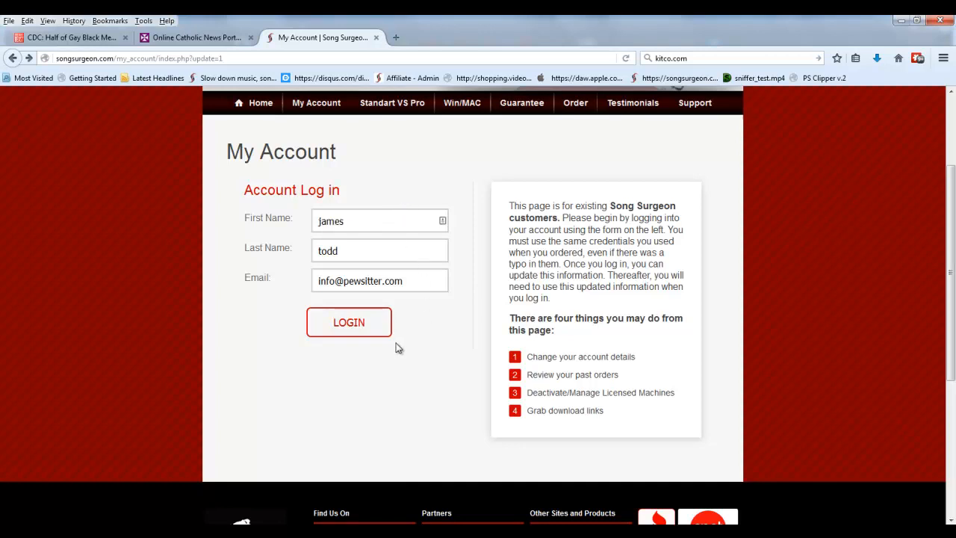
click(348, 322)
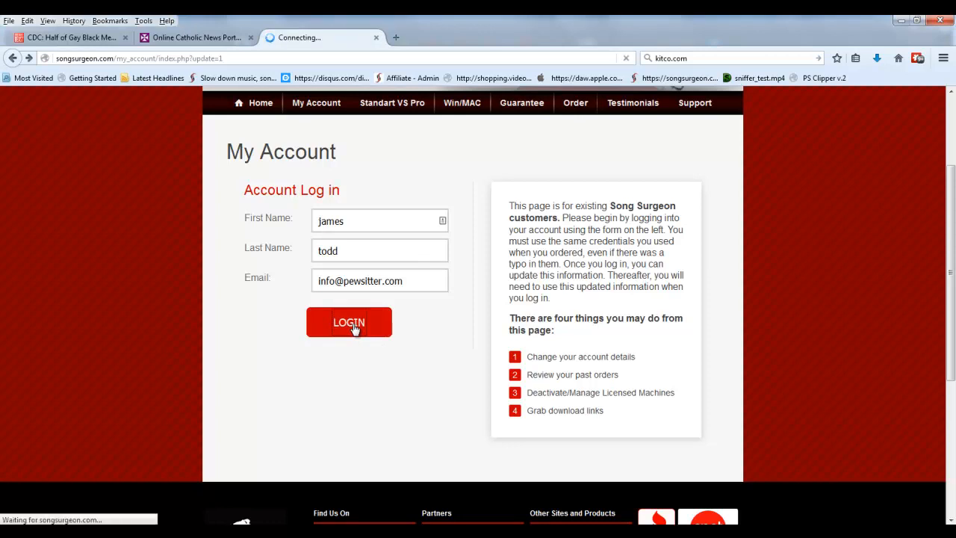
- Submit the login and review the Contact Info and Download Links sections
click(349, 322)
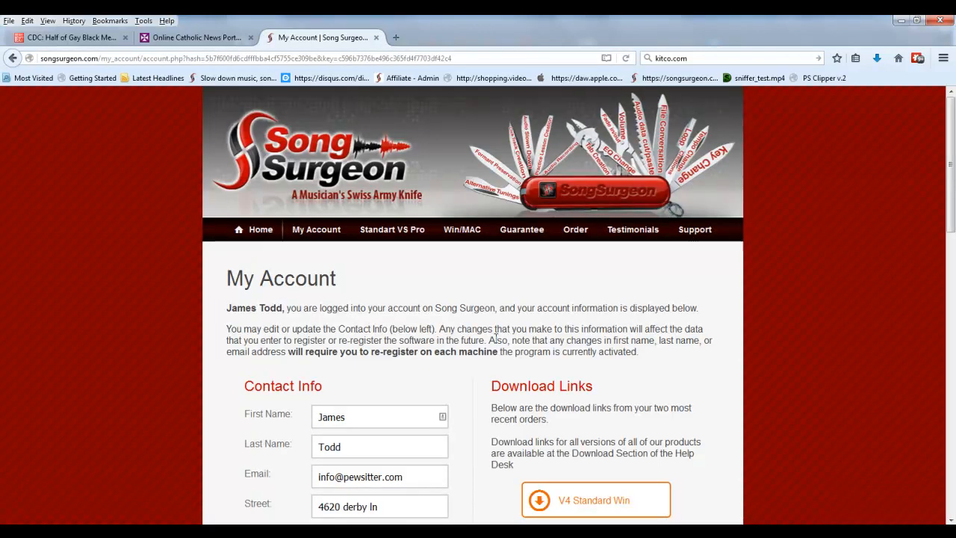
scroll(down, 3)
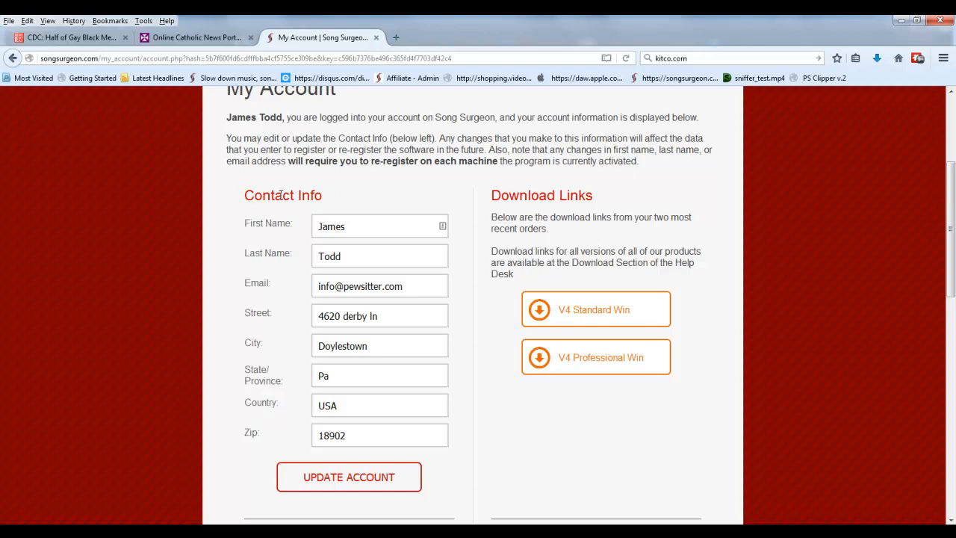
mouse_move(346, 454)
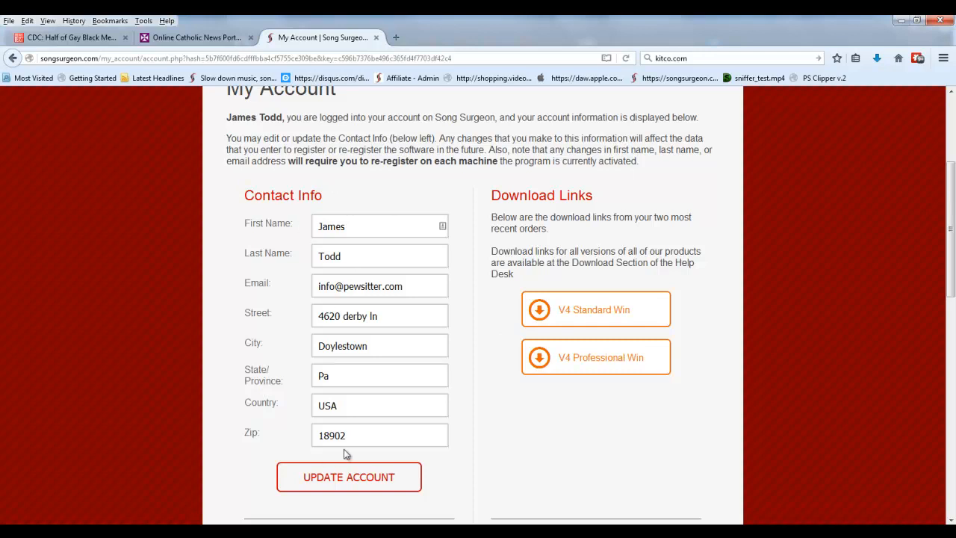
mouse_move(384, 337)
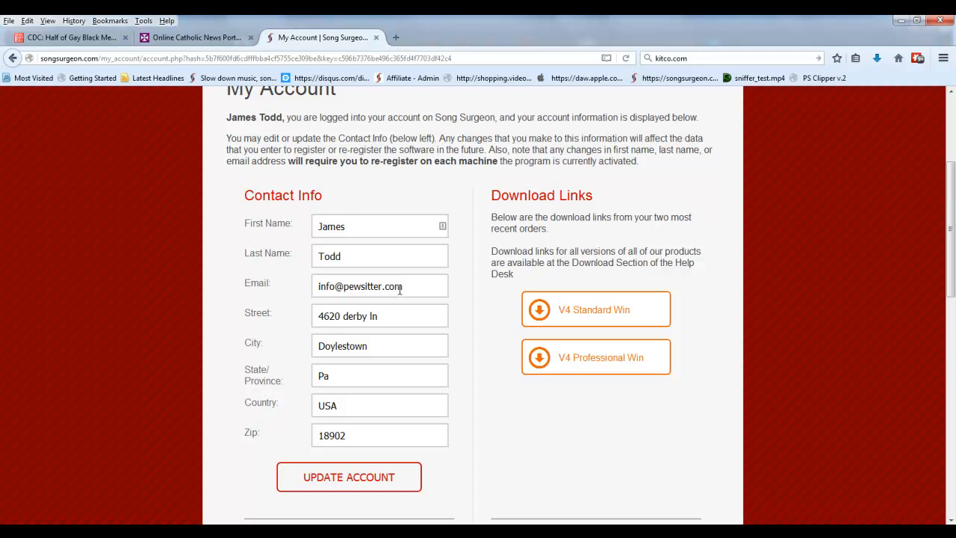
mouse_move(399, 289)
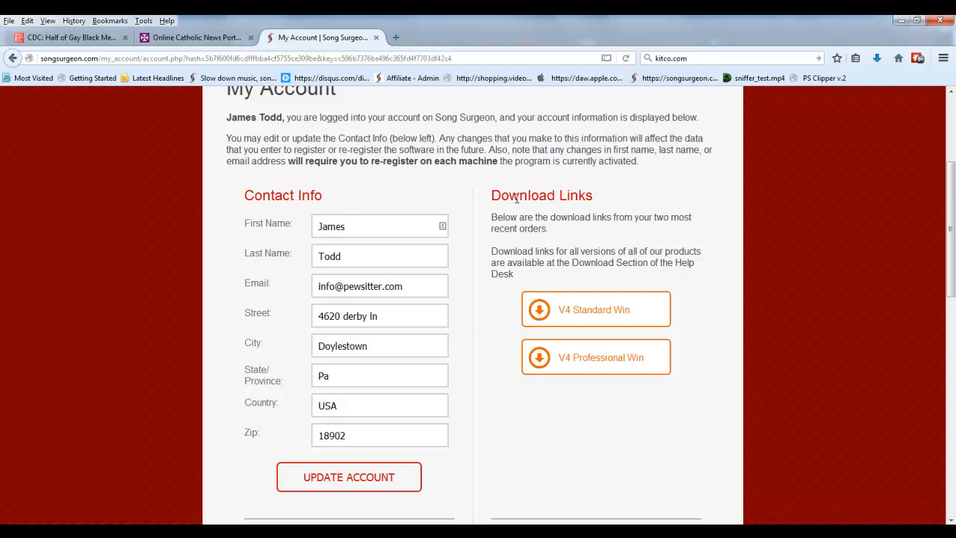
mouse_move(605, 219)
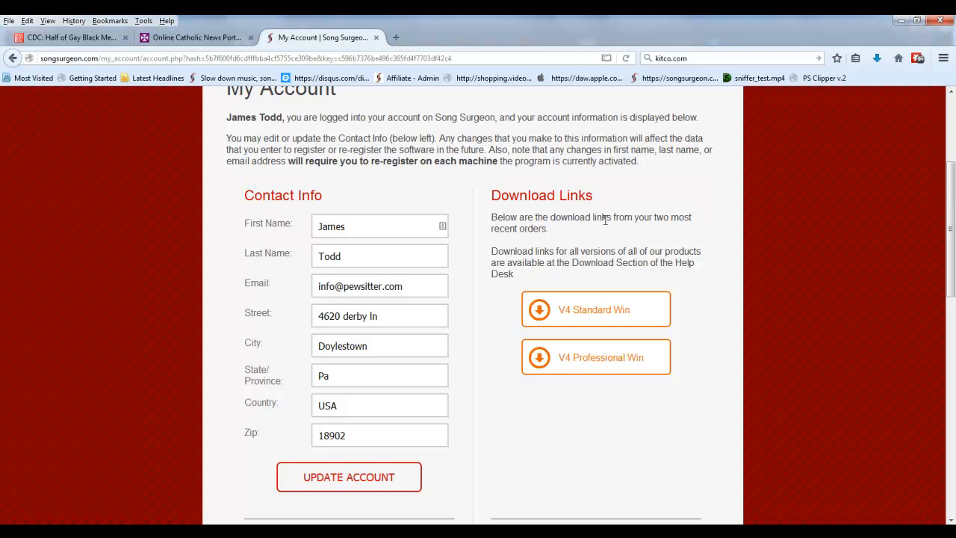
scroll(down, 3)
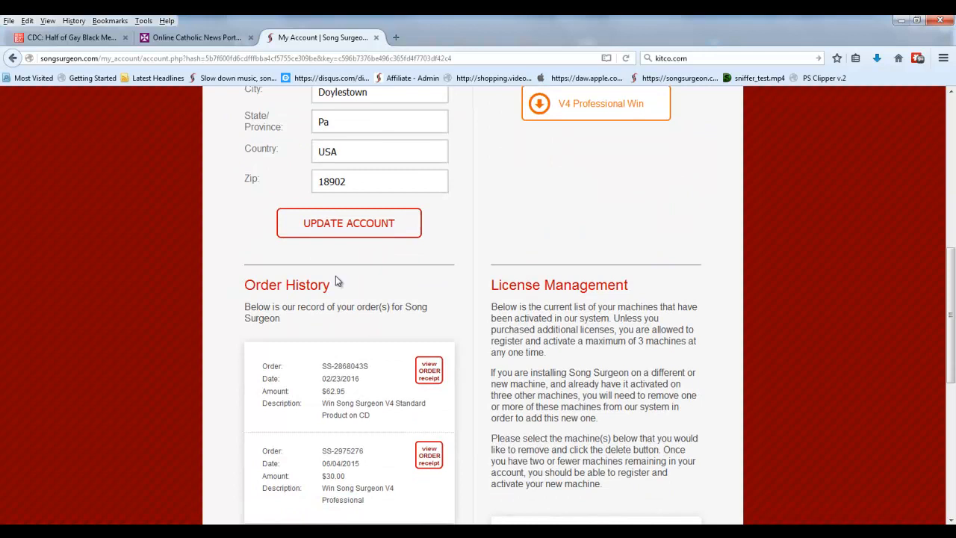
scroll(down, 3)
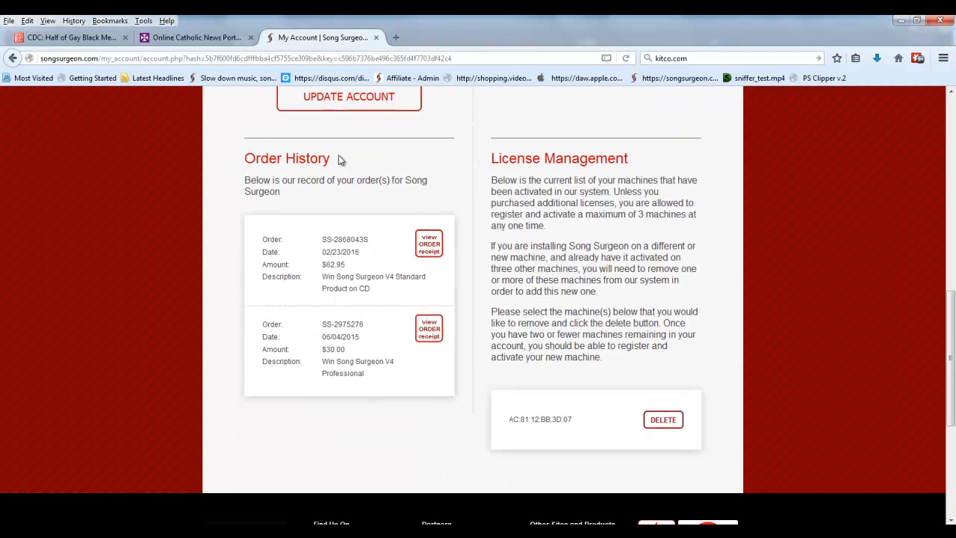
mouse_move(321, 350)
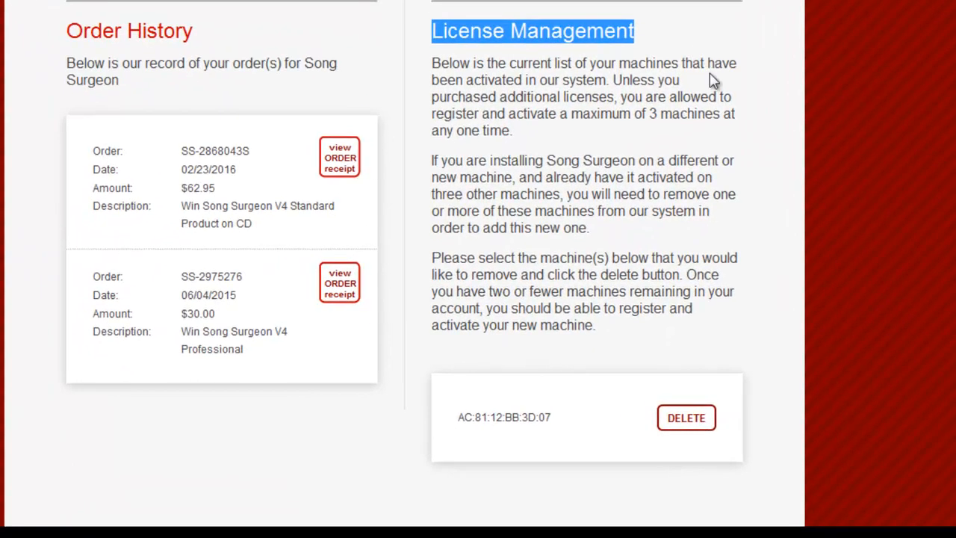
mouse_move(711, 177)
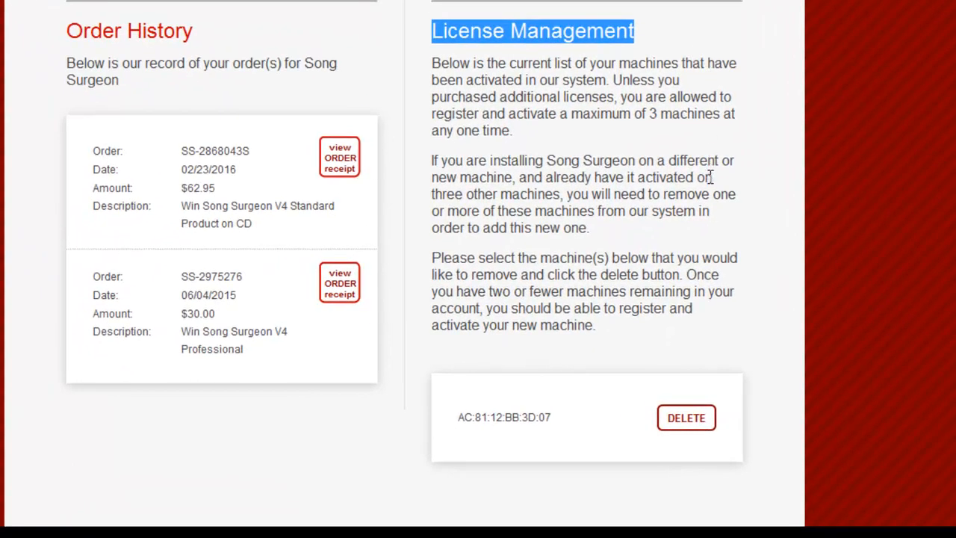
mouse_move(715, 147)
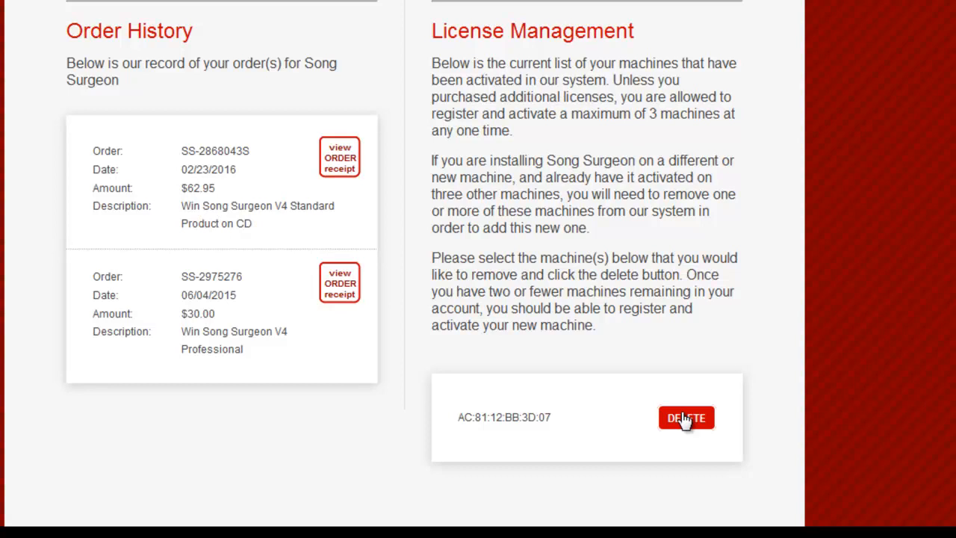
mouse_move(670, 390)
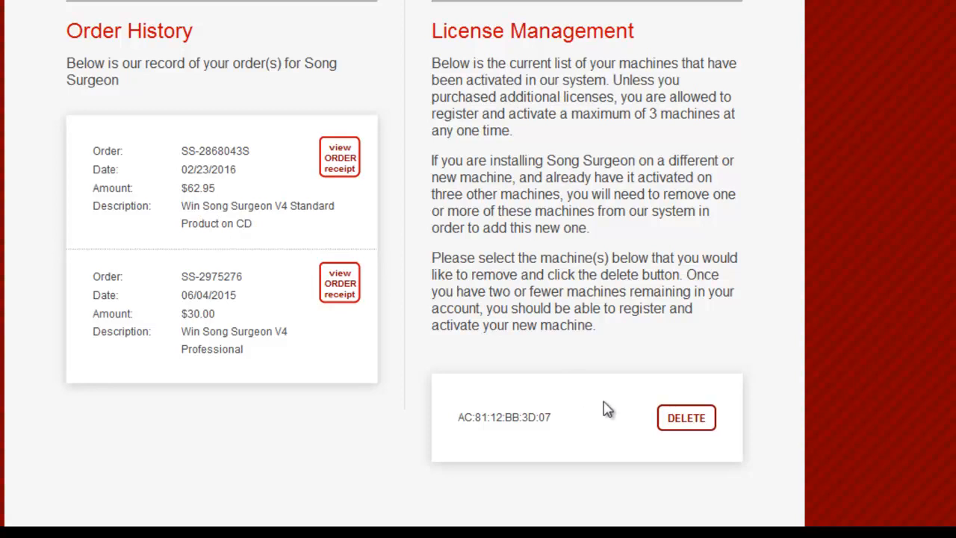
mouse_move(647, 437)
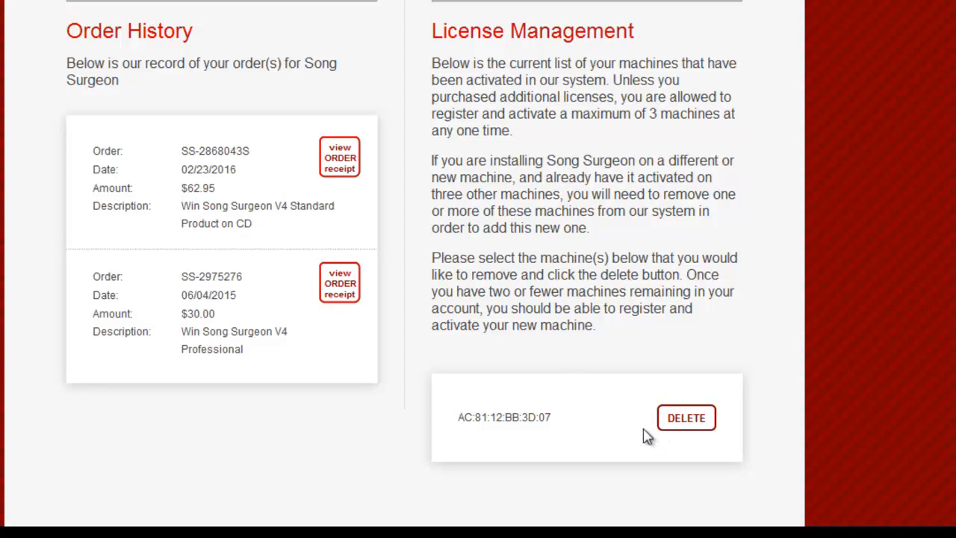
mouse_move(479, 129)
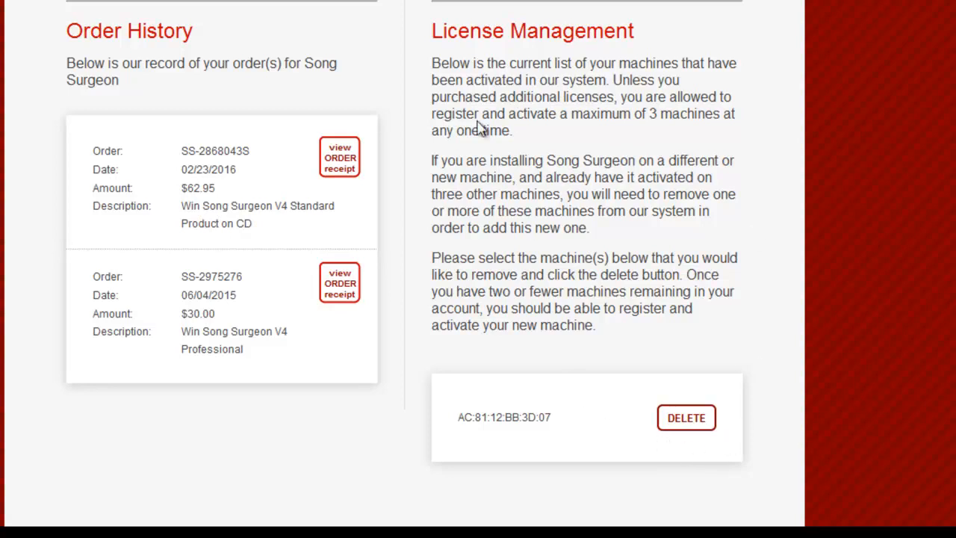
mouse_move(497, 441)
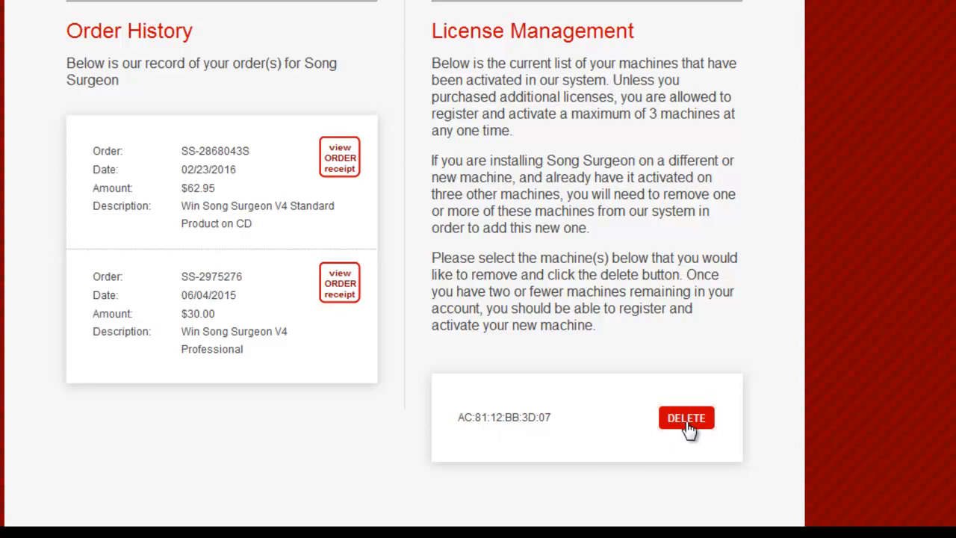
mouse_move(553, 402)
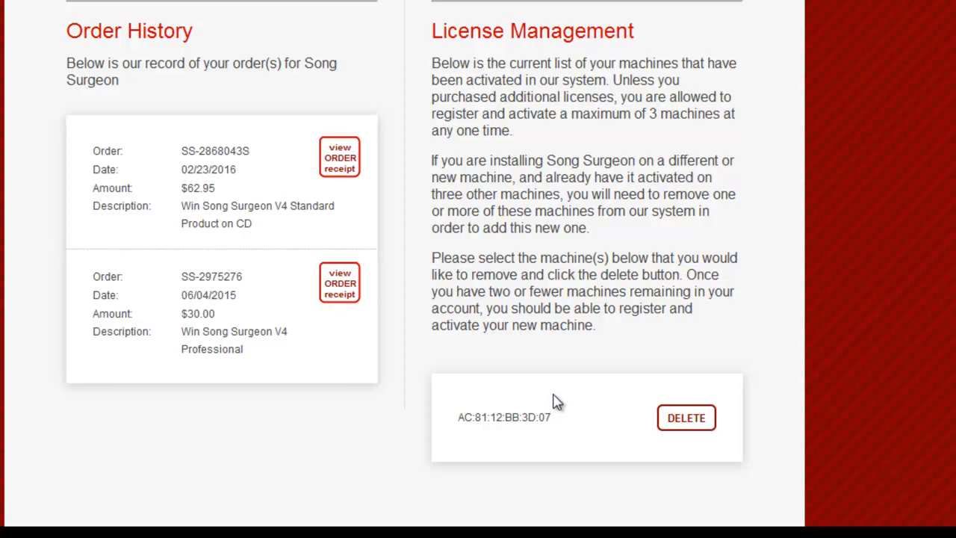
mouse_move(556, 404)
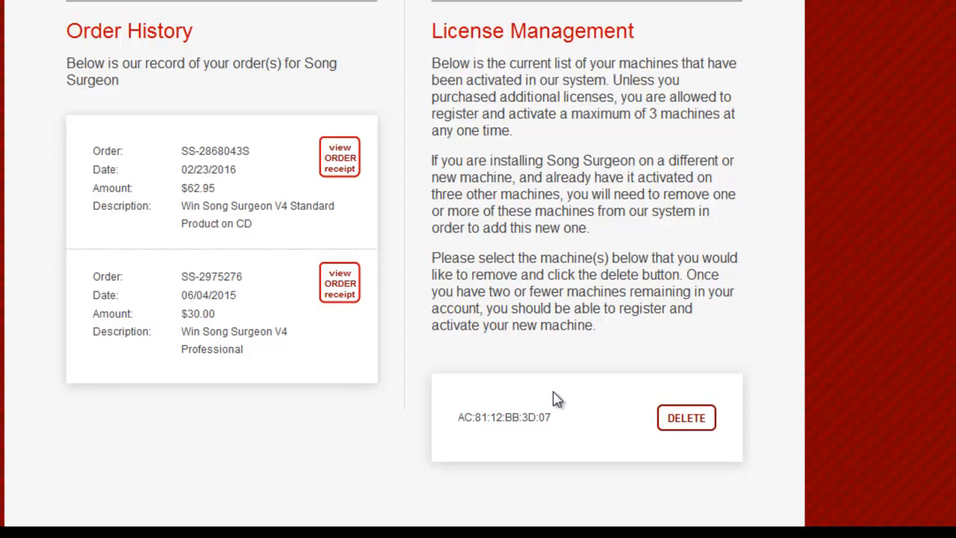
mouse_move(686, 418)
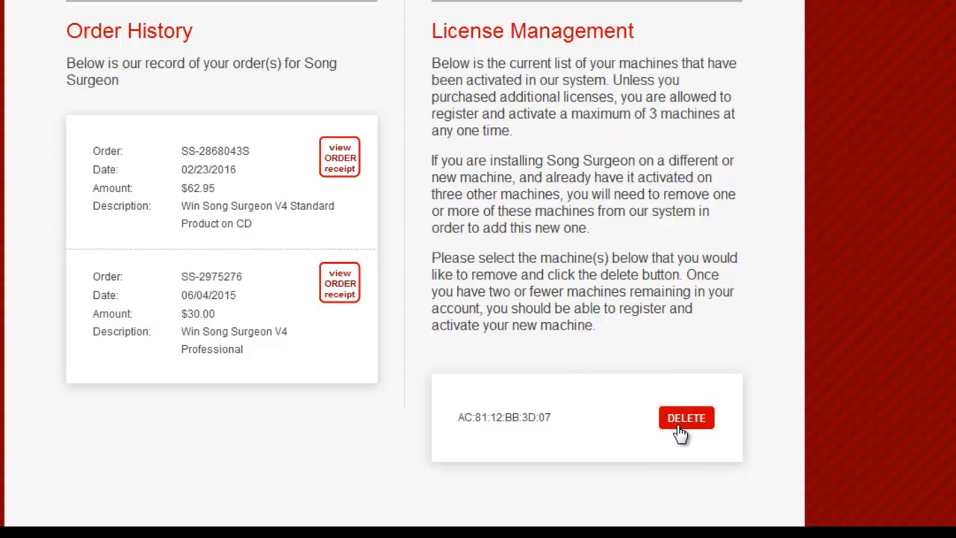
mouse_move(669, 437)
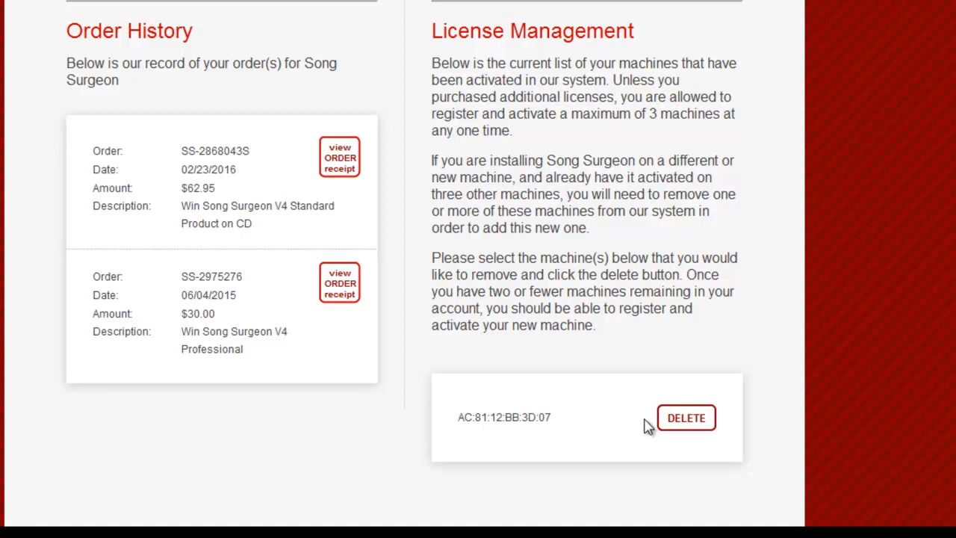
mouse_move(644, 432)
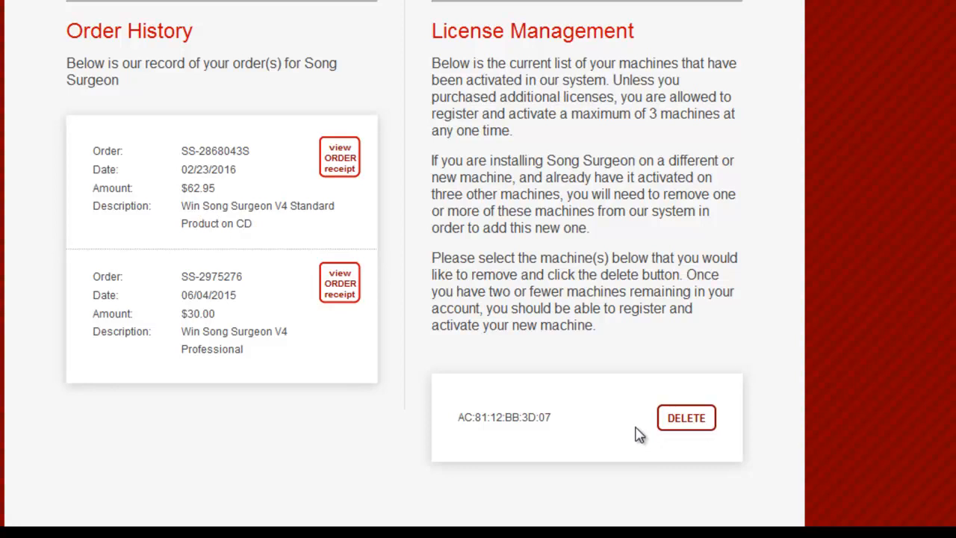
mouse_move(616, 432)
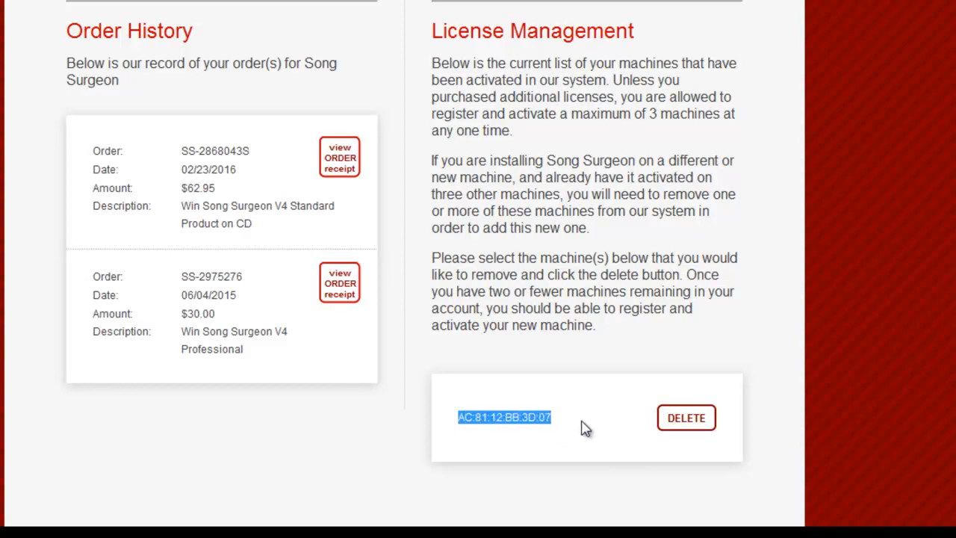
mouse_move(627, 249)
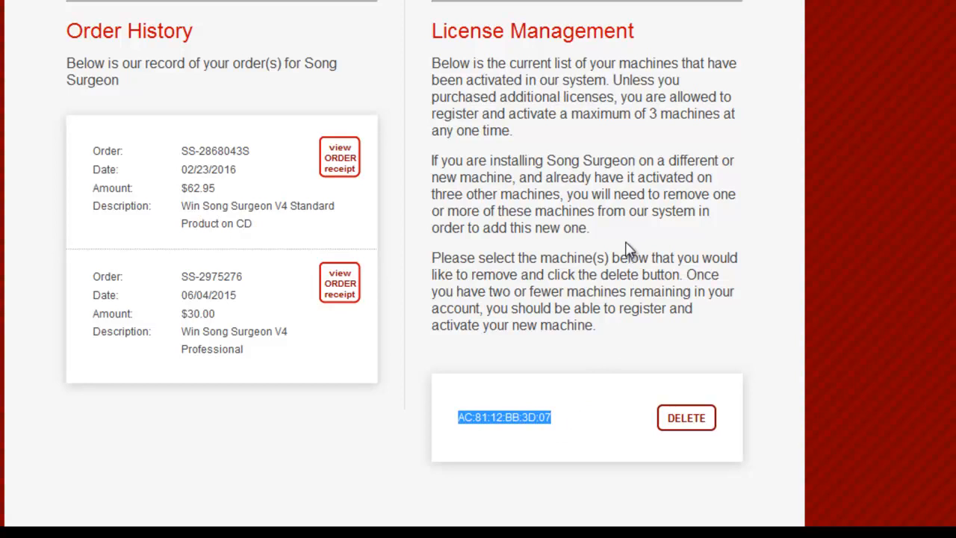
- Return to the Song Surgeon desktop window after viewing MAC address AC:81:12:BB:3D:07
click(493, 426)
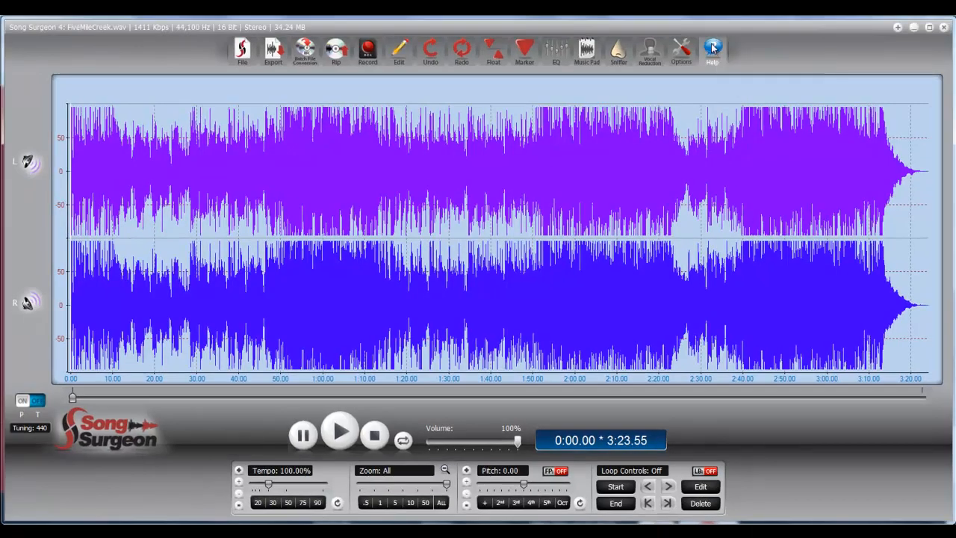
click(712, 50)
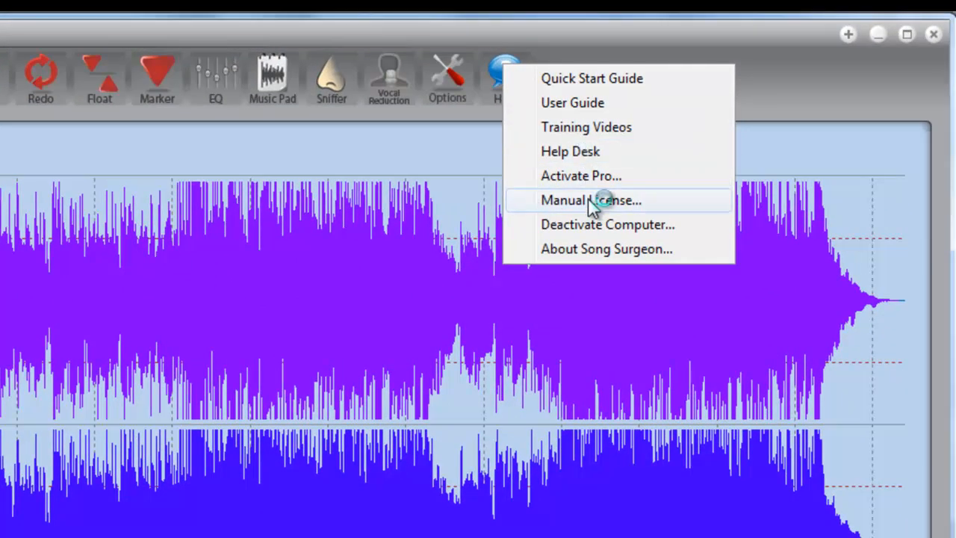
click(590, 199)
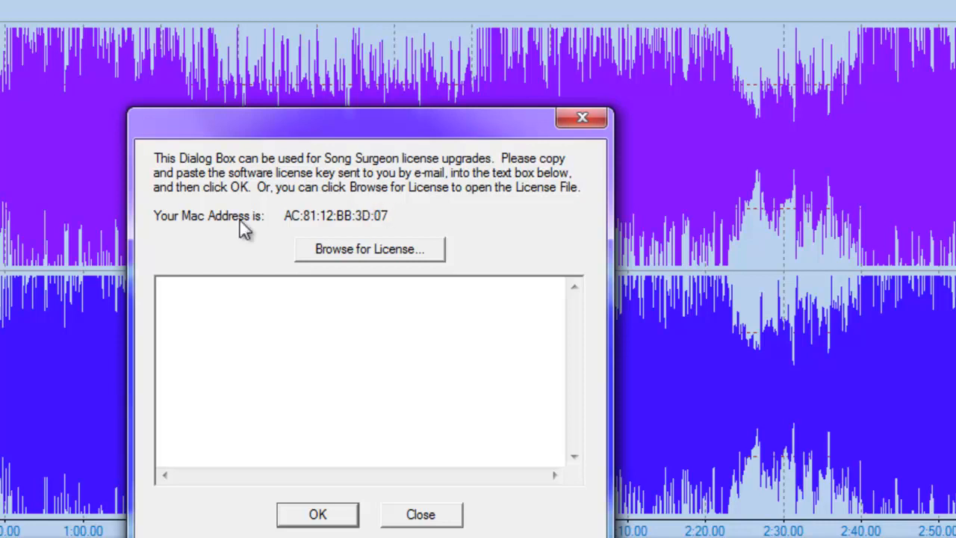
mouse_move(290, 223)
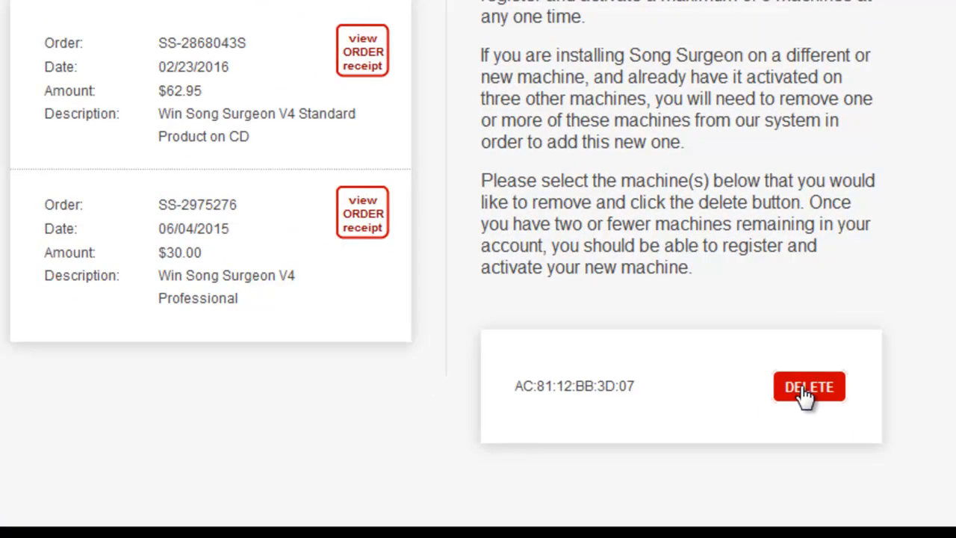
- Close the Manual License dialog after checking its MAC address
click(808, 386)
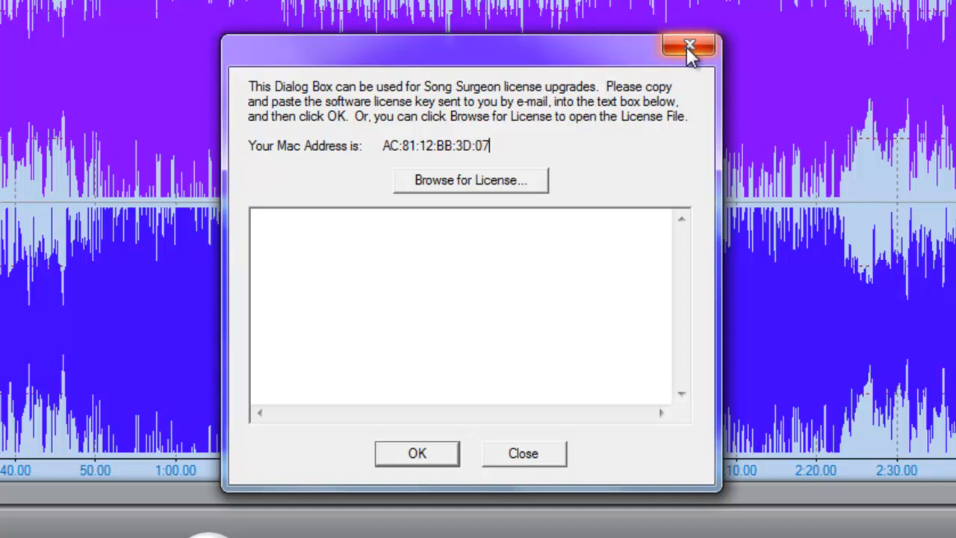
click(689, 47)
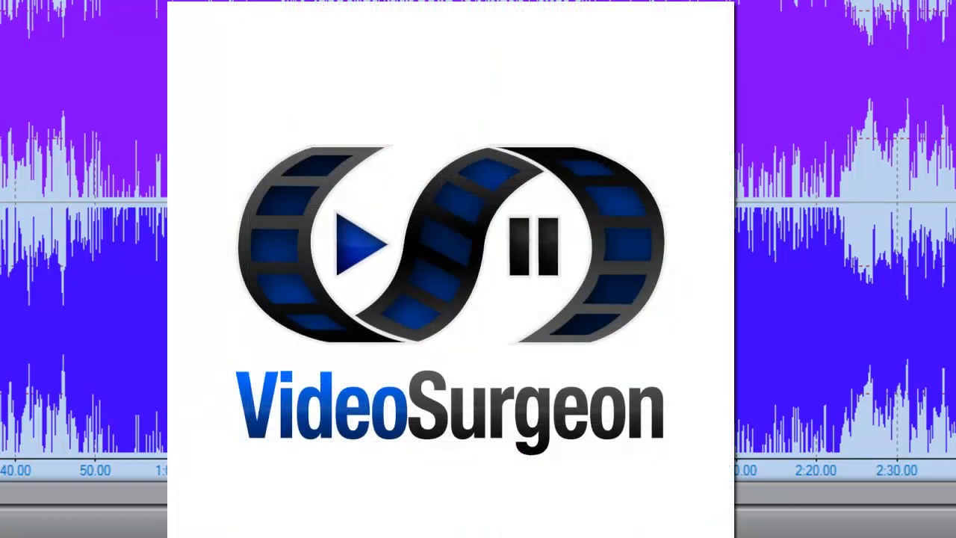
- Reopen Manual License and select the MAC address AC:81:12:BB:3D:07
click(712, 49)
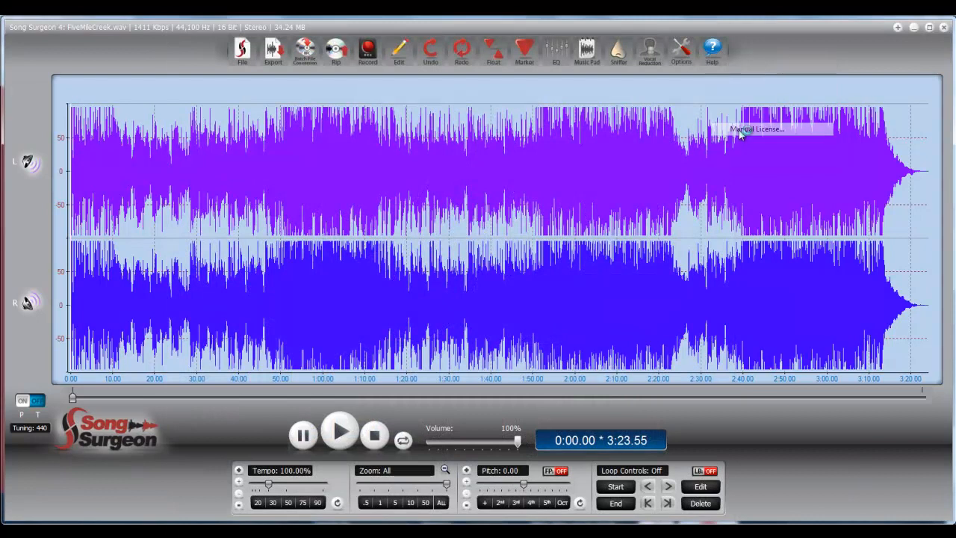
click(756, 129)
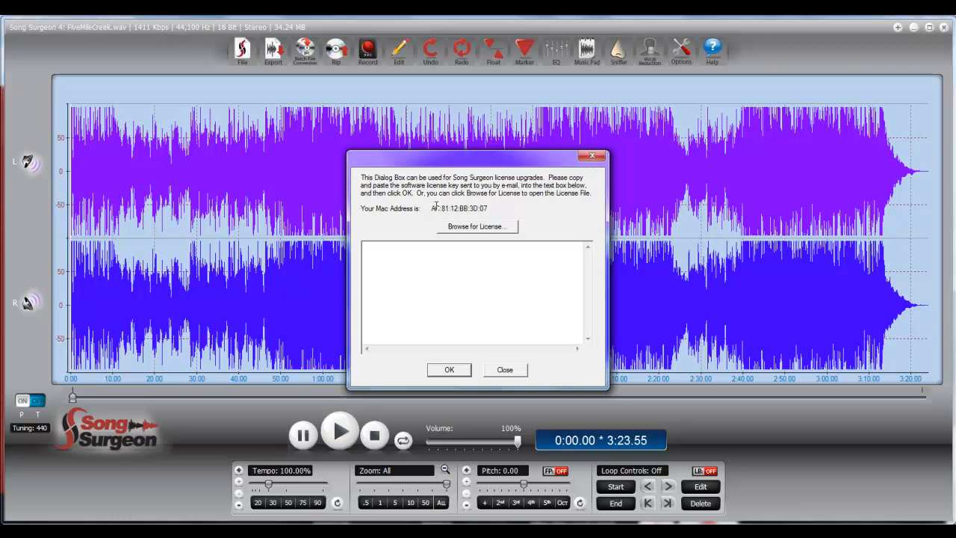
double_click(459, 208)
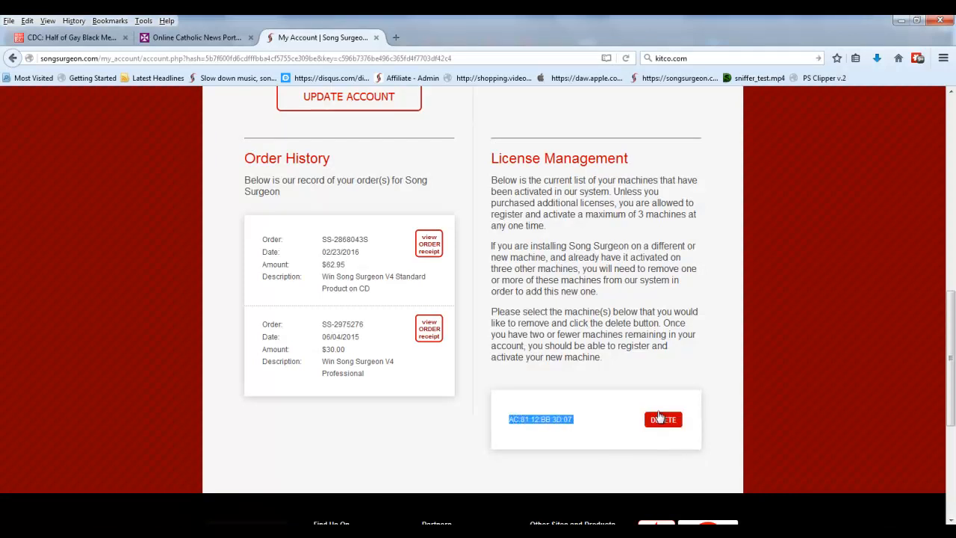
mouse_move(629, 406)
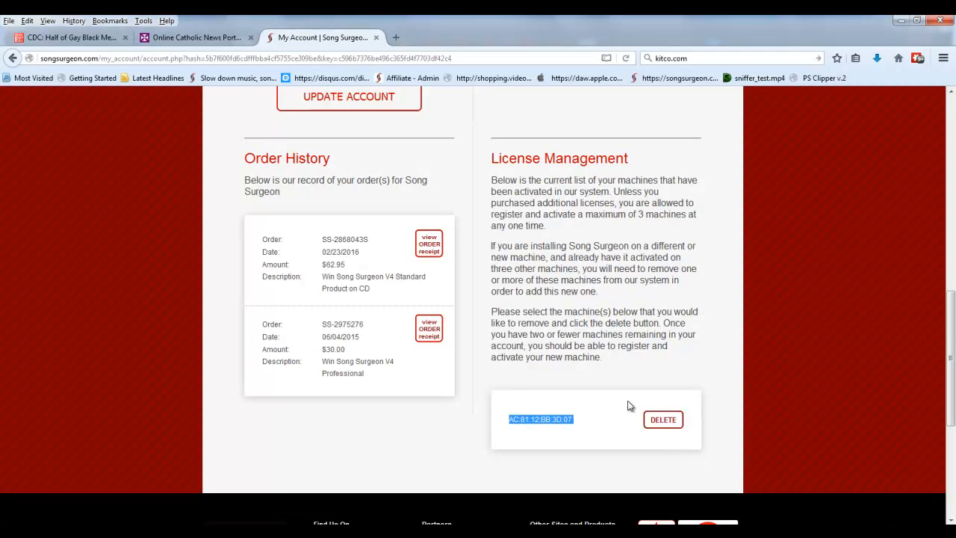
mouse_move(645, 419)
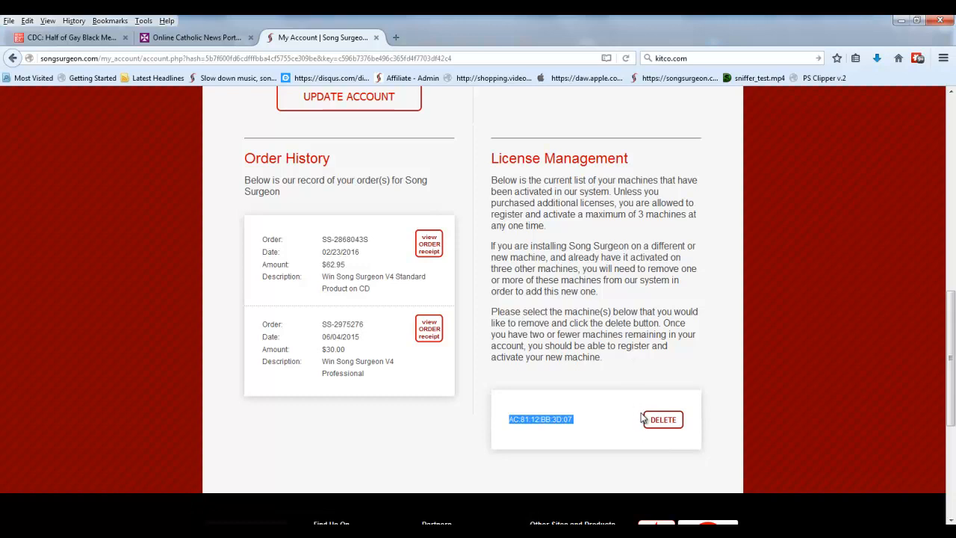
mouse_move(617, 404)
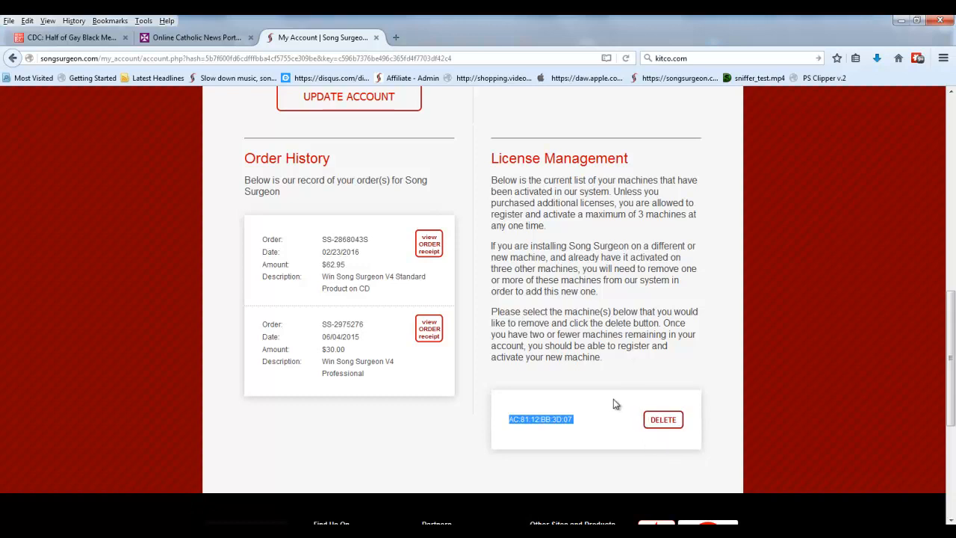
mouse_move(662, 420)
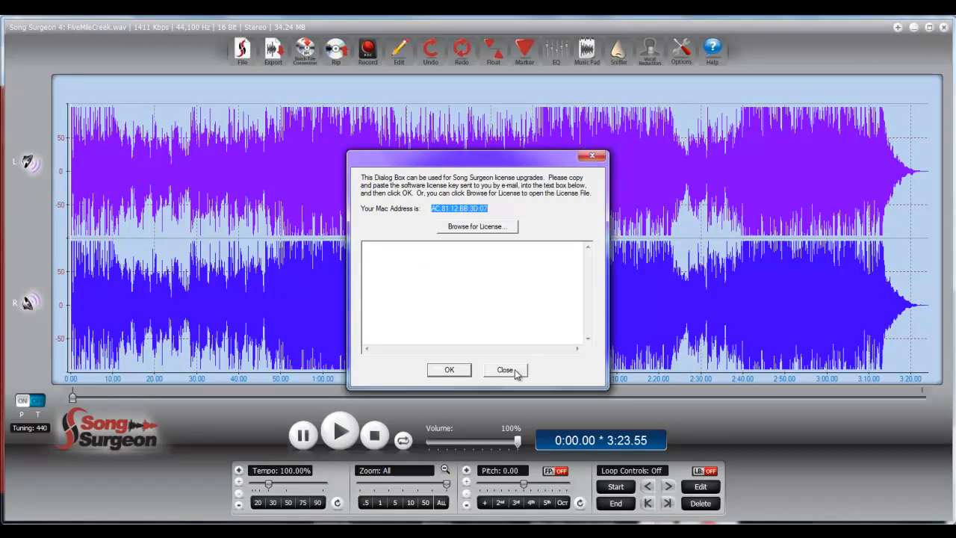
- Close the Manual License dialog to return to the stereo track
click(505, 370)
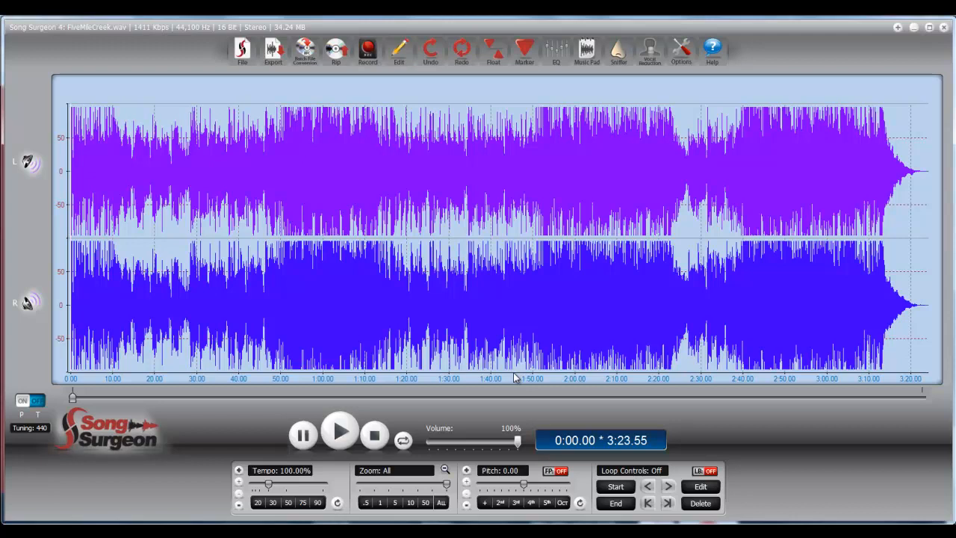
mouse_move(949, 496)
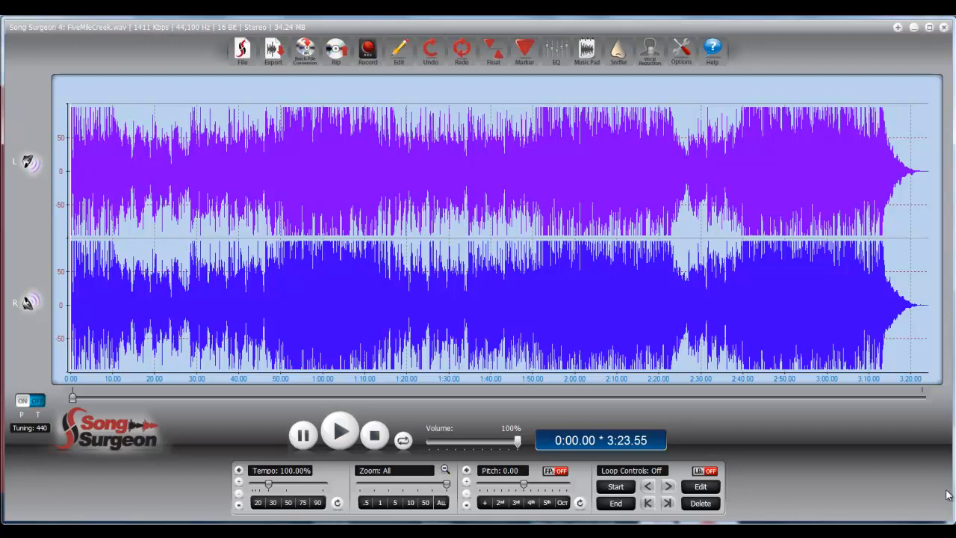